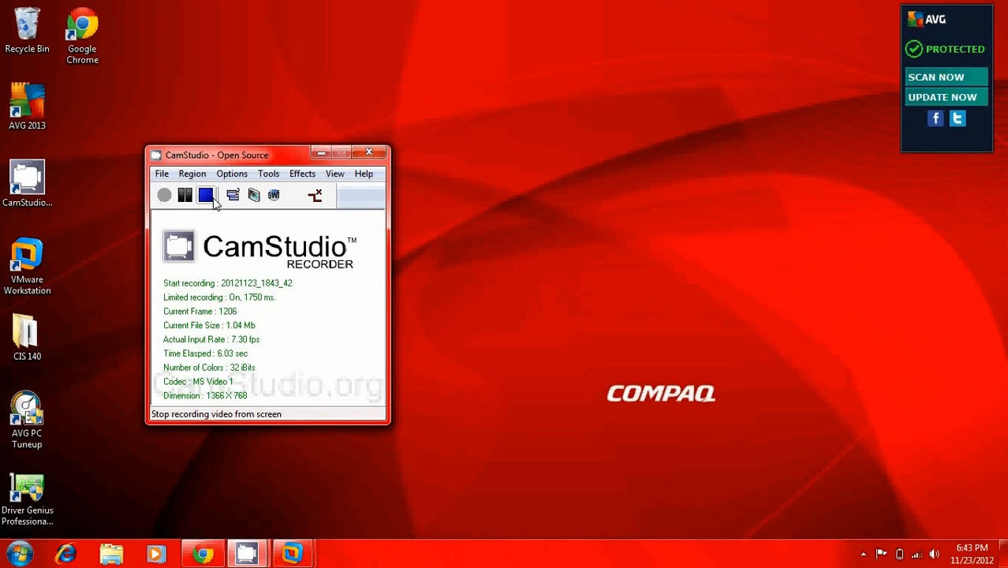
Step: Launch an empty MMC console from the Start menu search by entering mmc
left_click(186, 196)
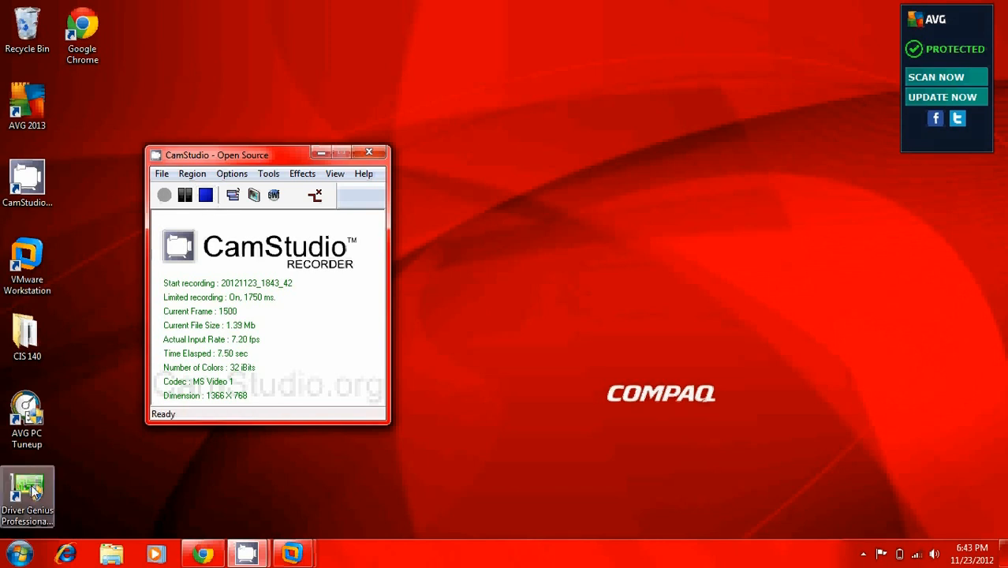
left_click(14, 552)
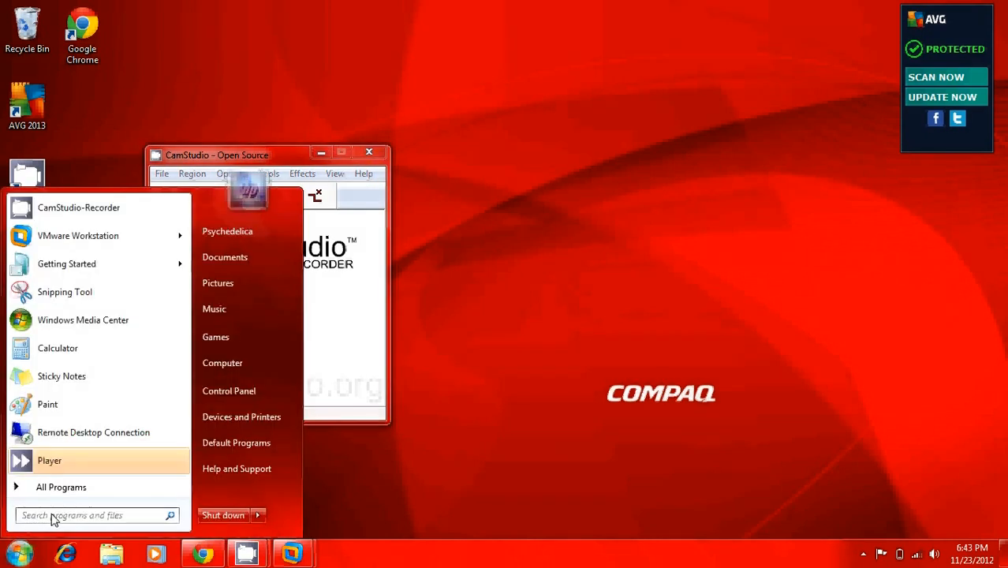
type("mmm")
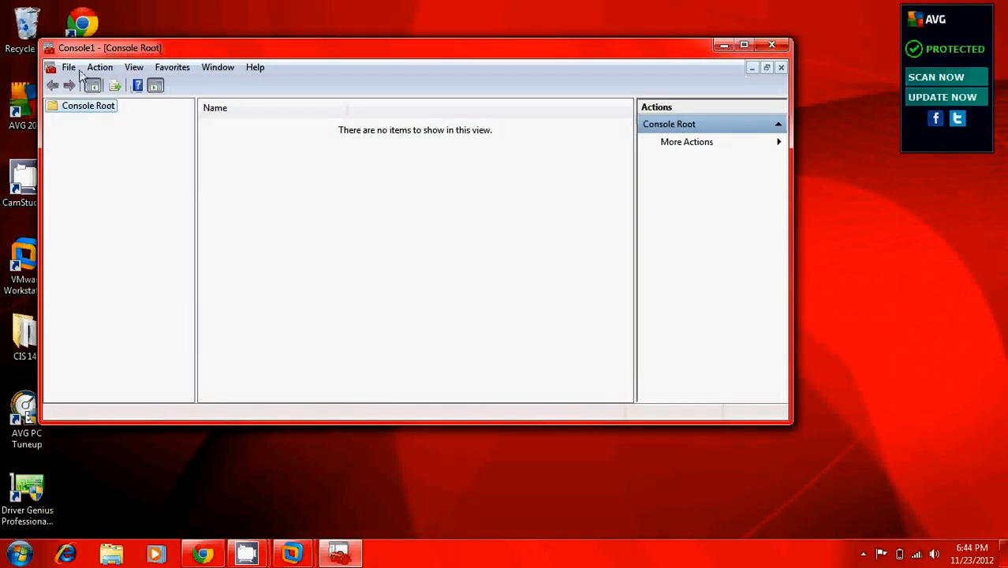
Step: Create a fresh empty Console2 via File > New, replacing Console1
left_click(70, 66)
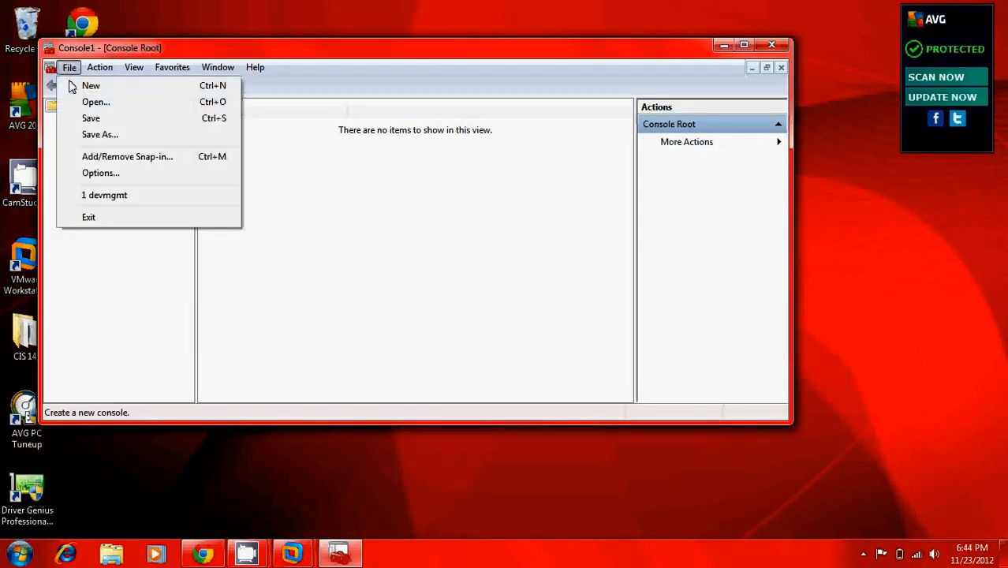
left_click(90, 85)
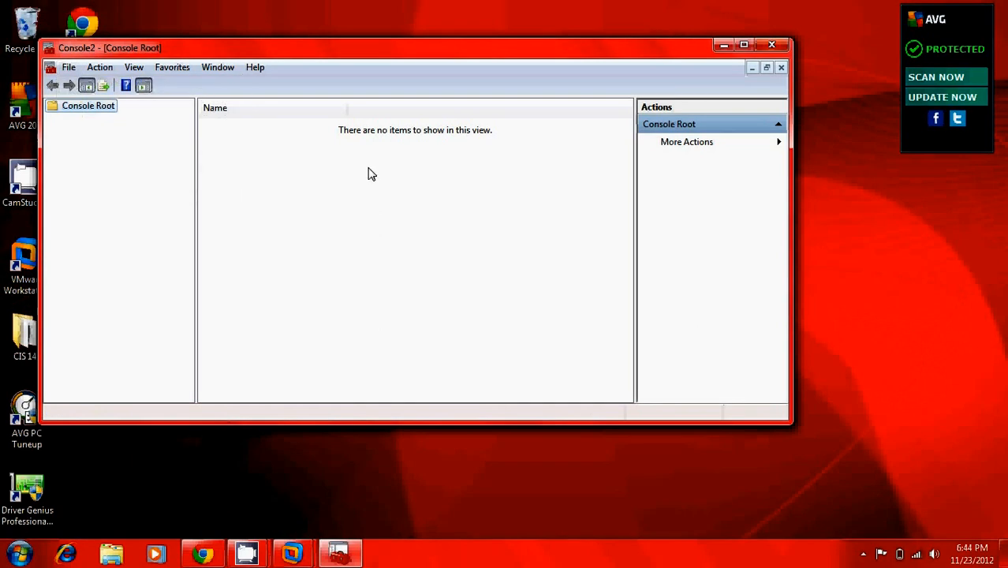
mouse_move(306, 198)
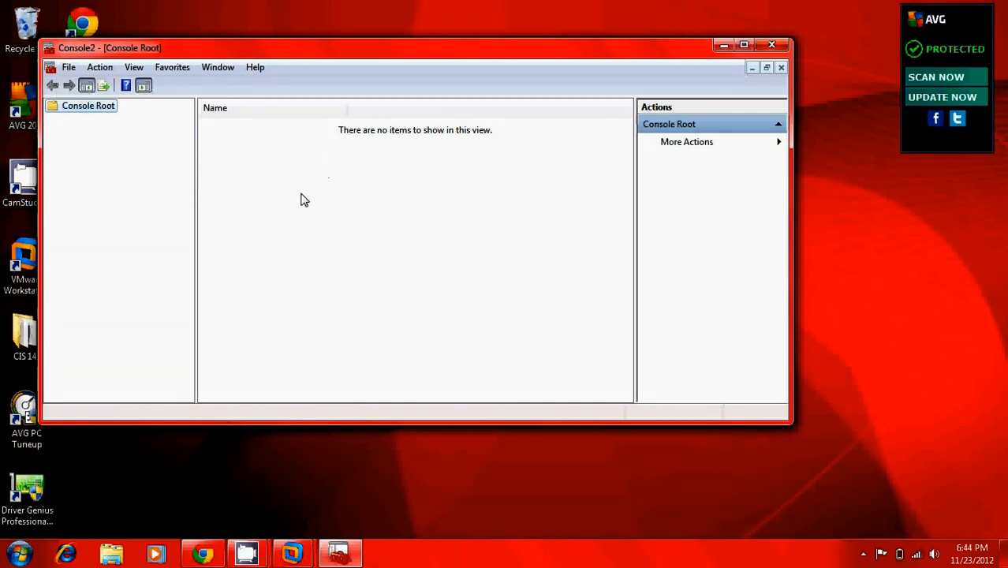
left_click(69, 66)
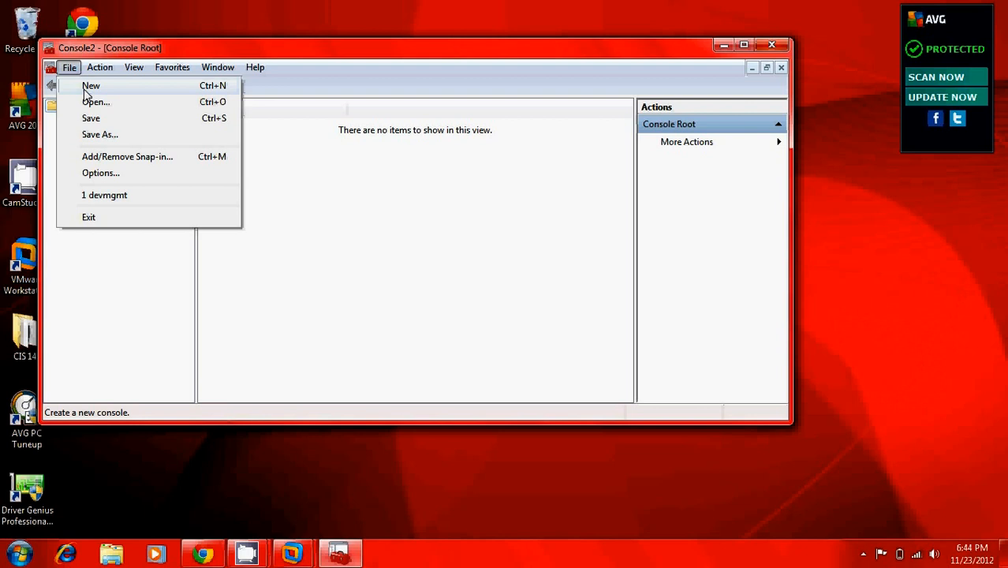
Step: Add the Device Manager snap-in for the local computer in Add/Remove Snap-in
left_click(126, 156)
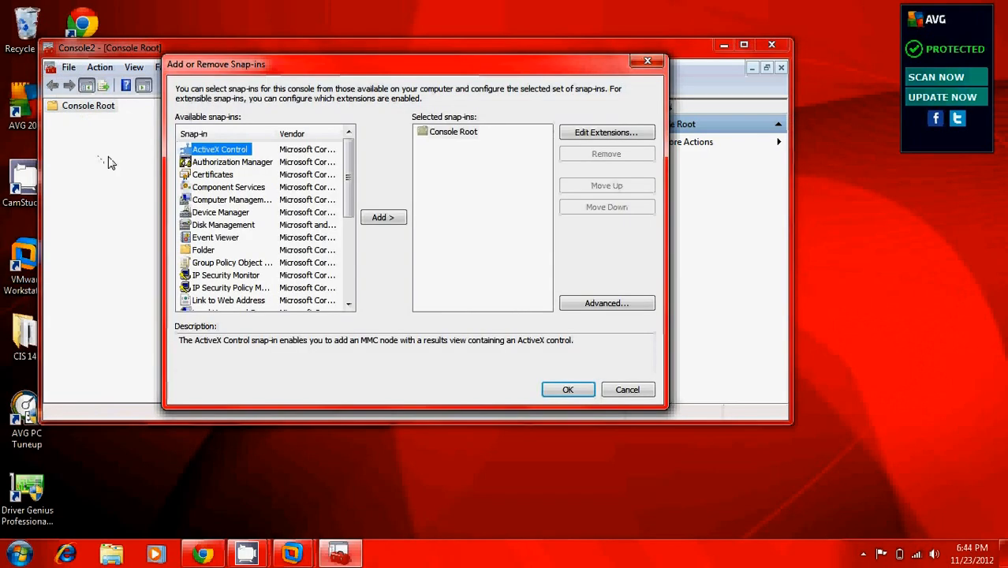
left_click(222, 224)
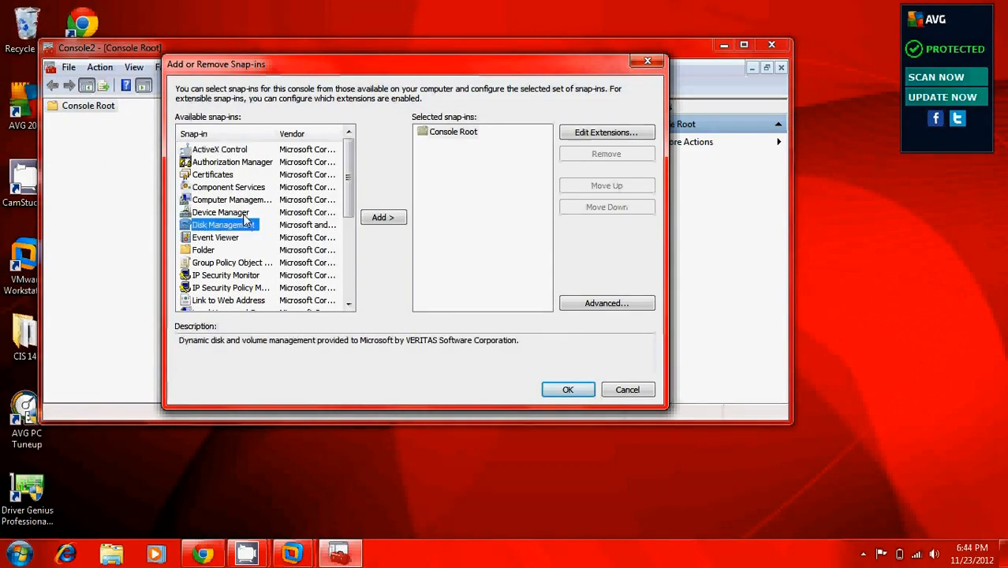
left_click(383, 218)
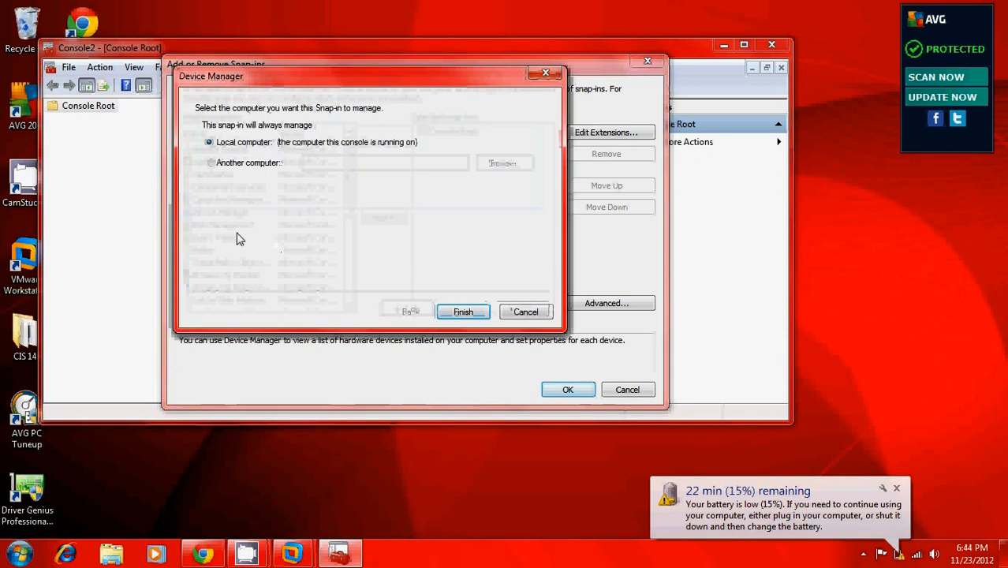
left_click(464, 312)
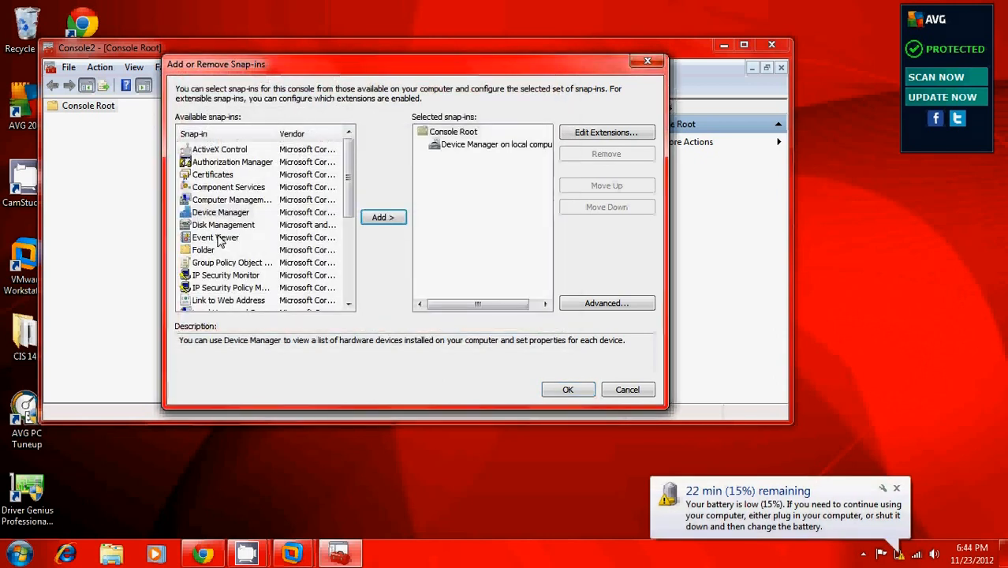
Step: Add the Event Viewer snap-in for the local computer and apply both snap-ins
left_click(215, 237)
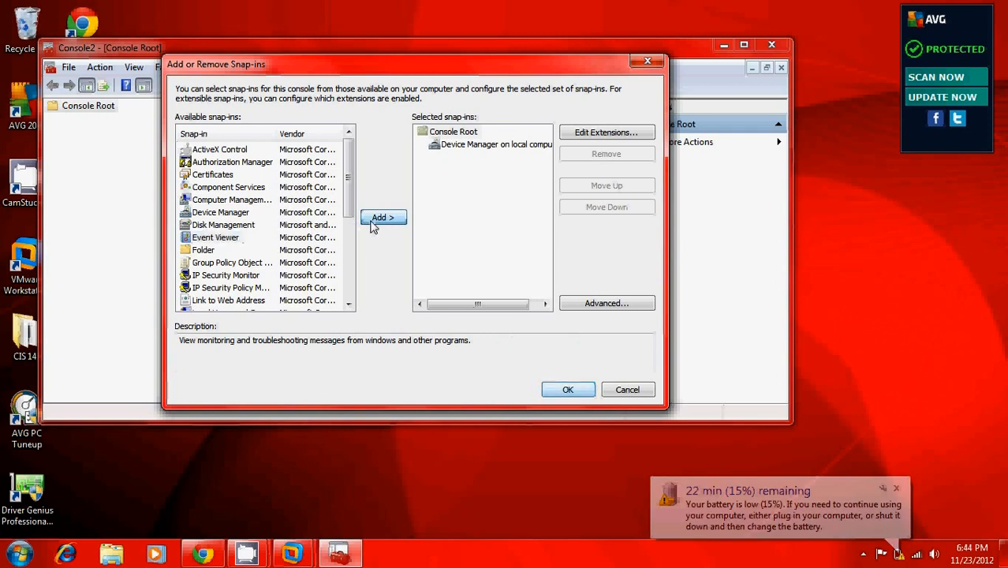
left_click(382, 218)
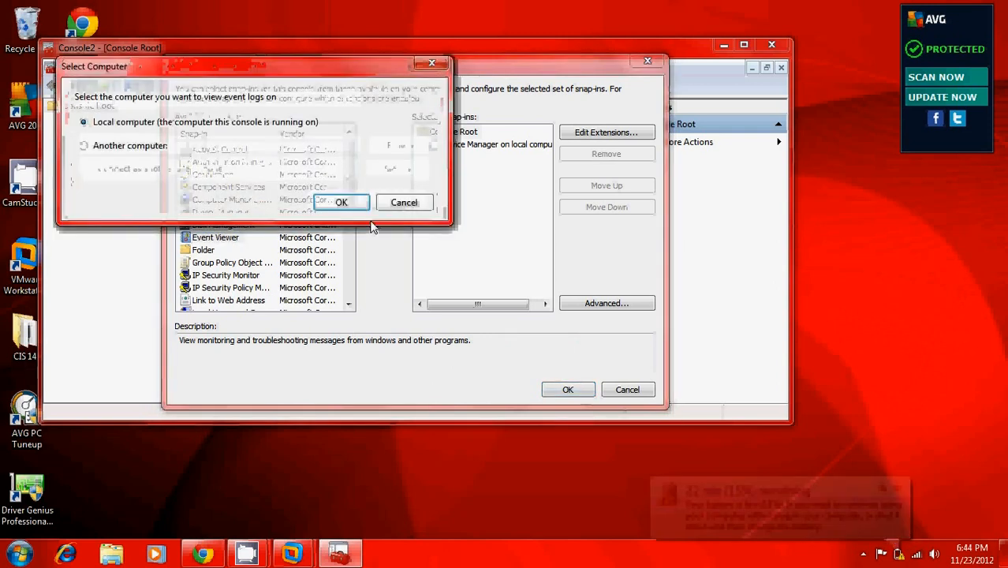
left_click(340, 202)
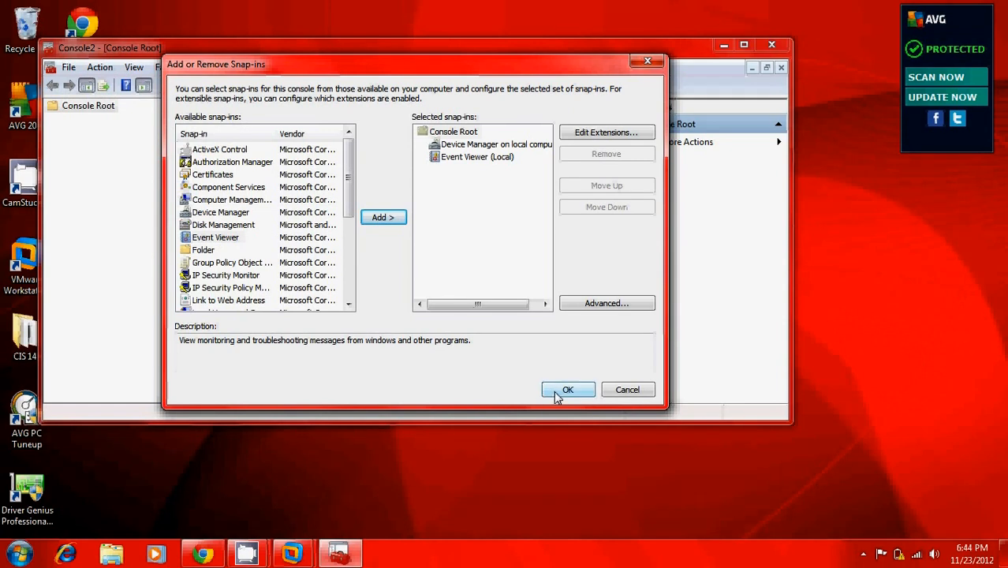
left_click(568, 389)
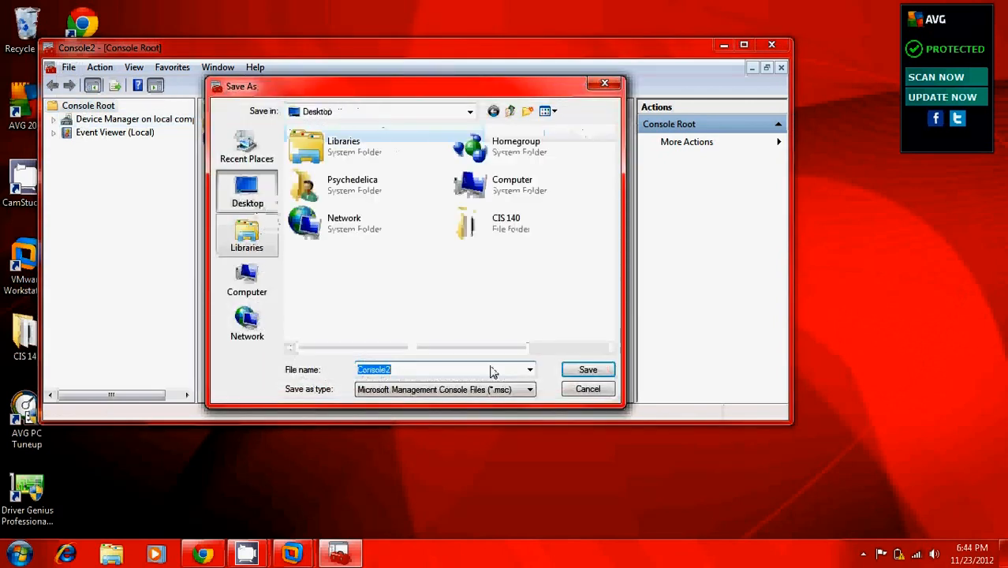
Step: Save the console to the desktop as Console2
left_click(587, 369)
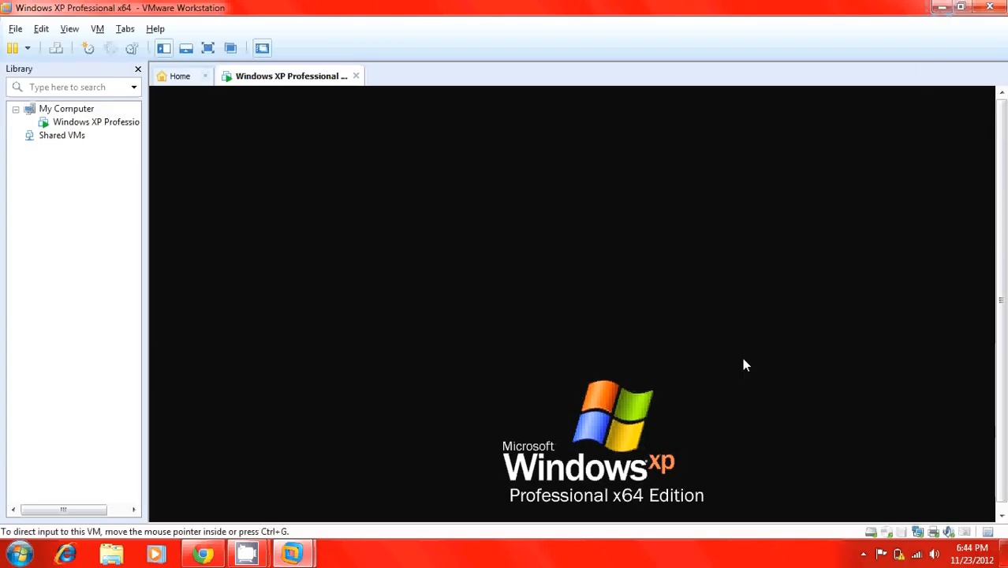
Step: Maximize the Windows XP VM window and launch Console2 from its desktop
left_click(959, 7)
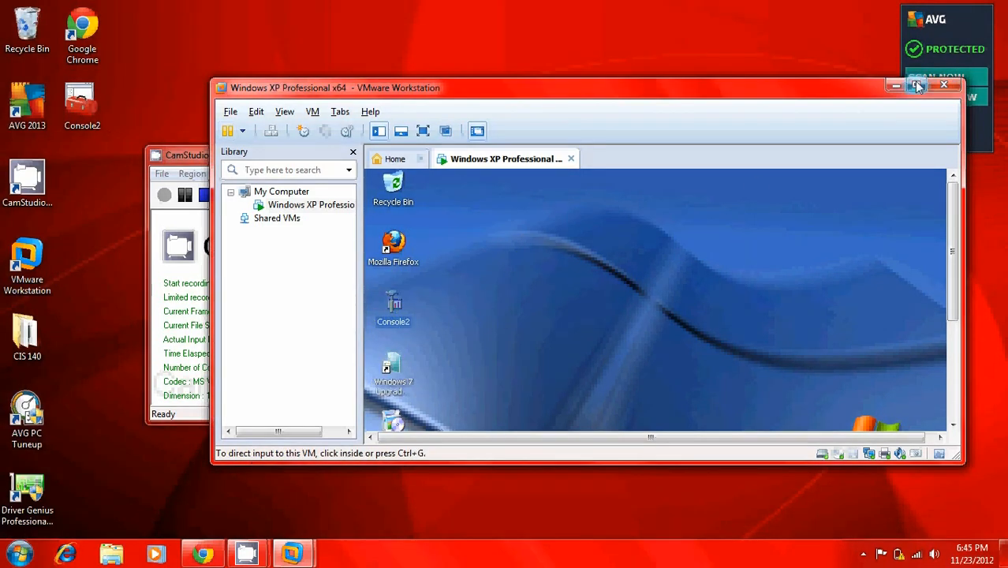
left_click(915, 85)
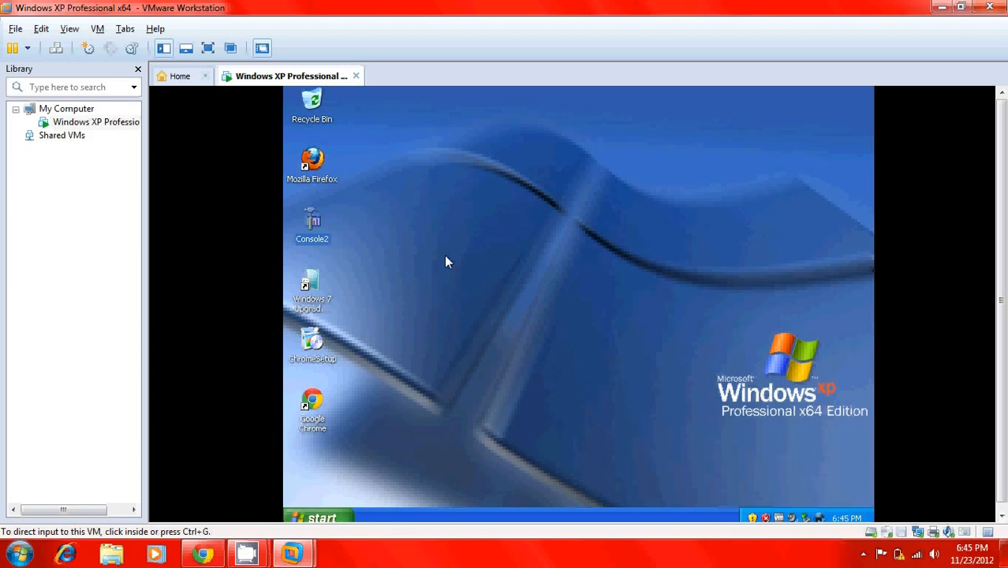
mouse_move(312, 306)
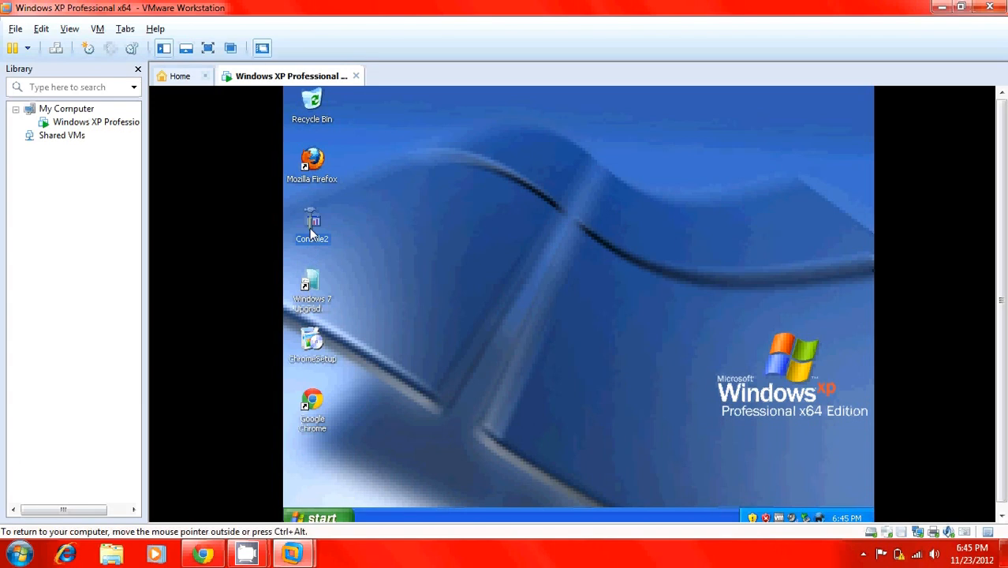
double_click(312, 224)
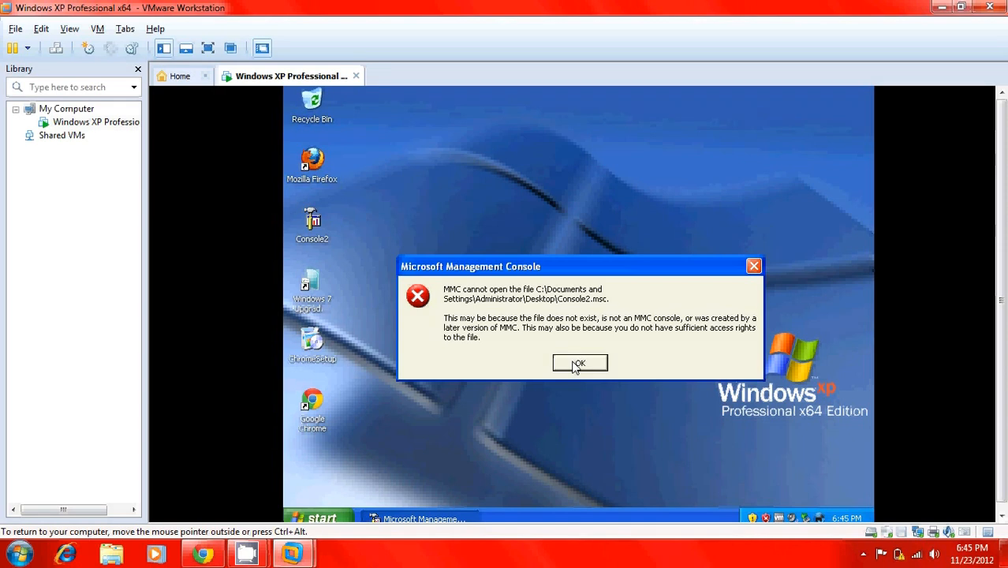
Step: Dismiss the MMC cannot-open-file error and restore the CamStudio recorder
left_click(581, 363)
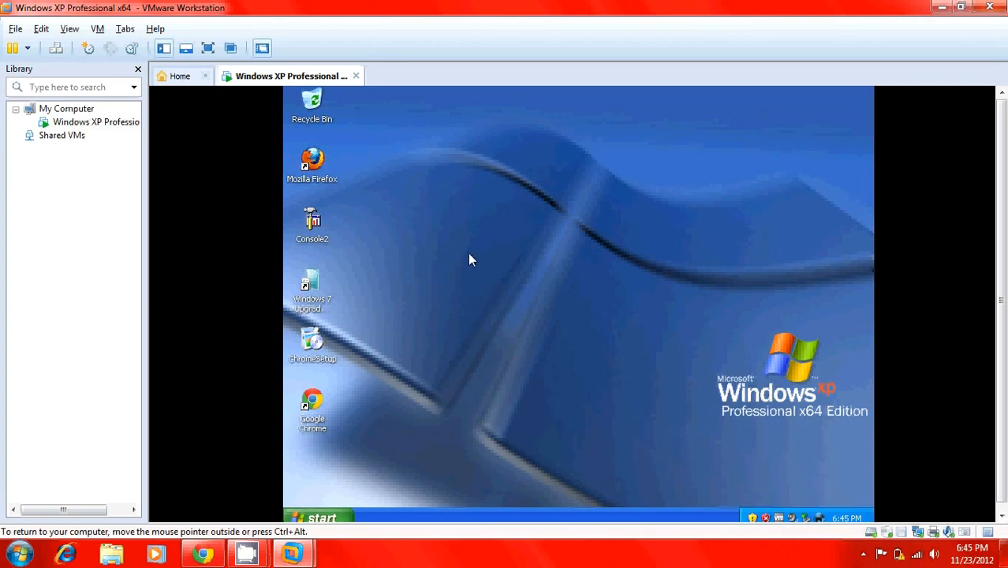
mouse_move(314, 221)
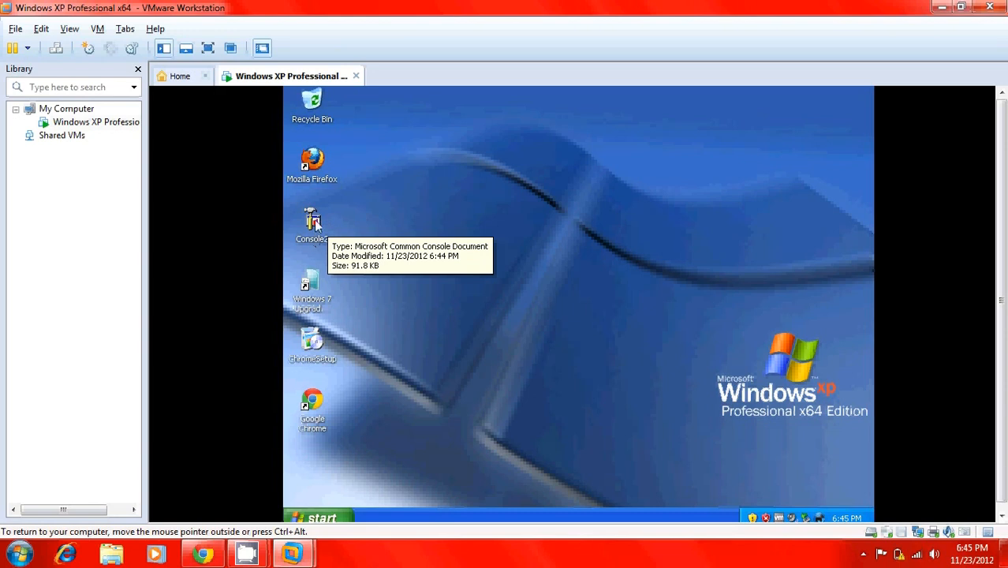
mouse_move(345, 221)
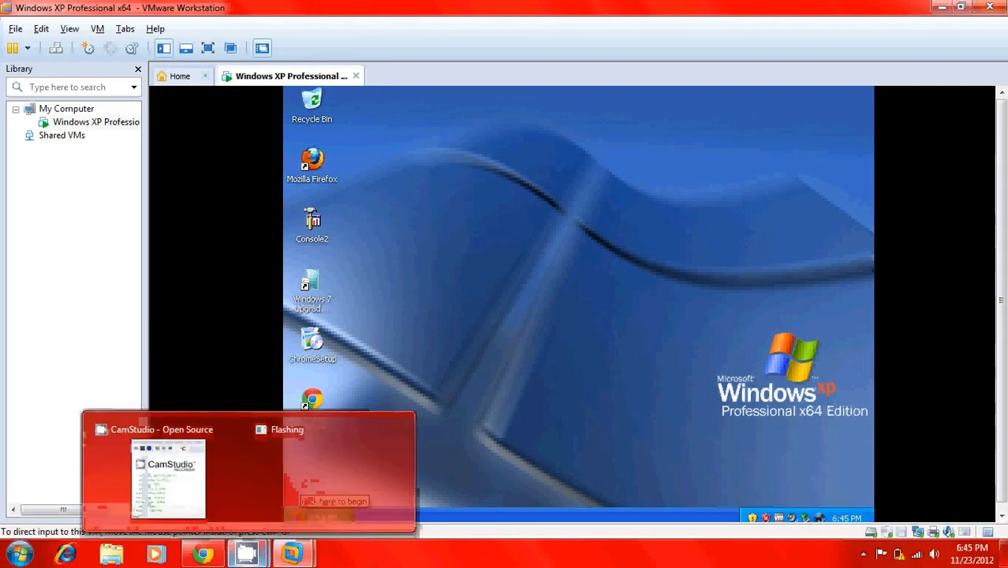
left_click(167, 479)
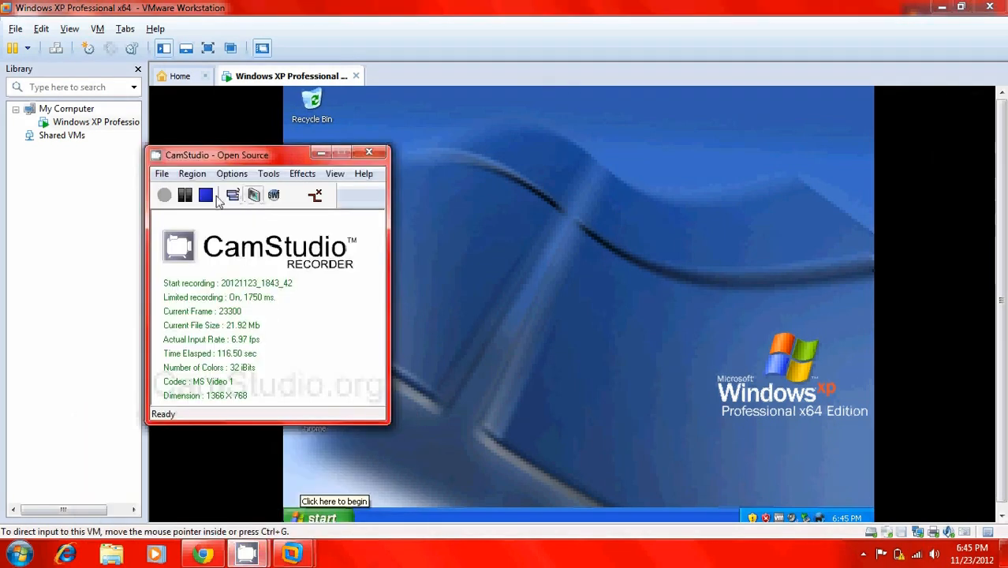